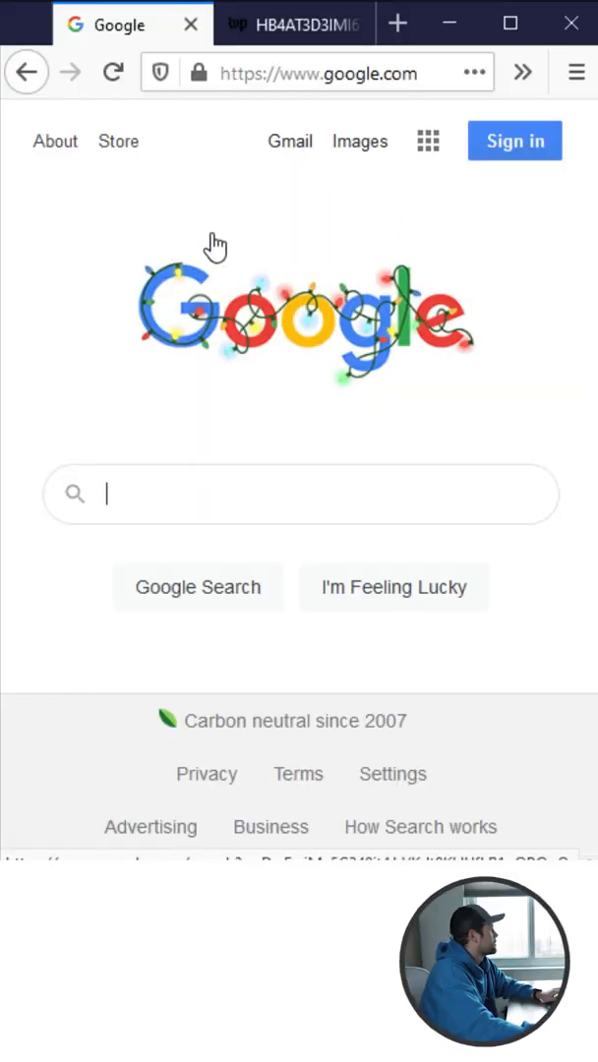
Inspect the Google holiday doodle to open the Inspector on its element.
right_click(214, 244)
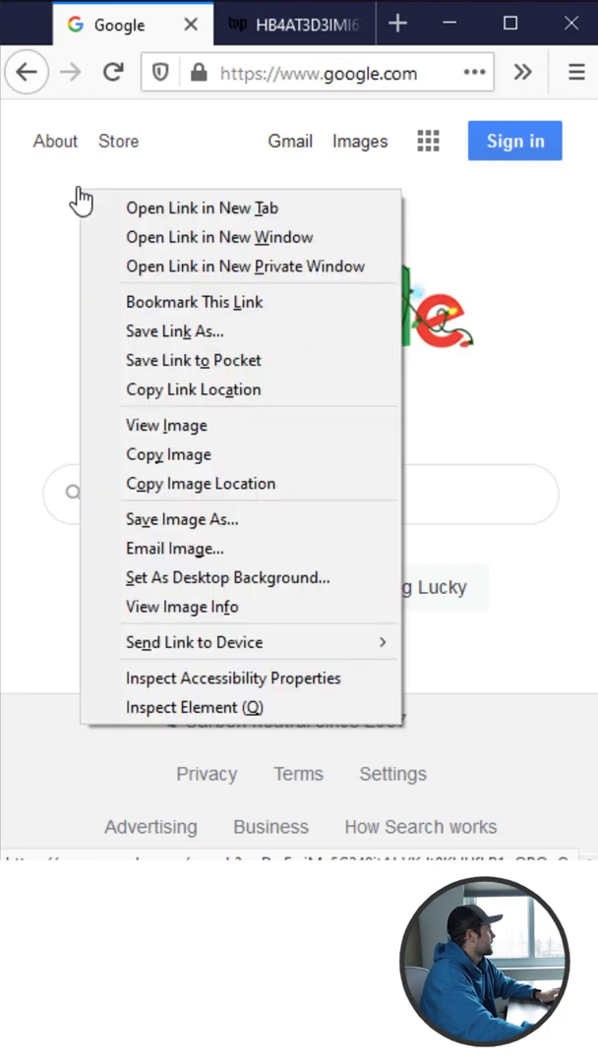
left_click(195, 707)
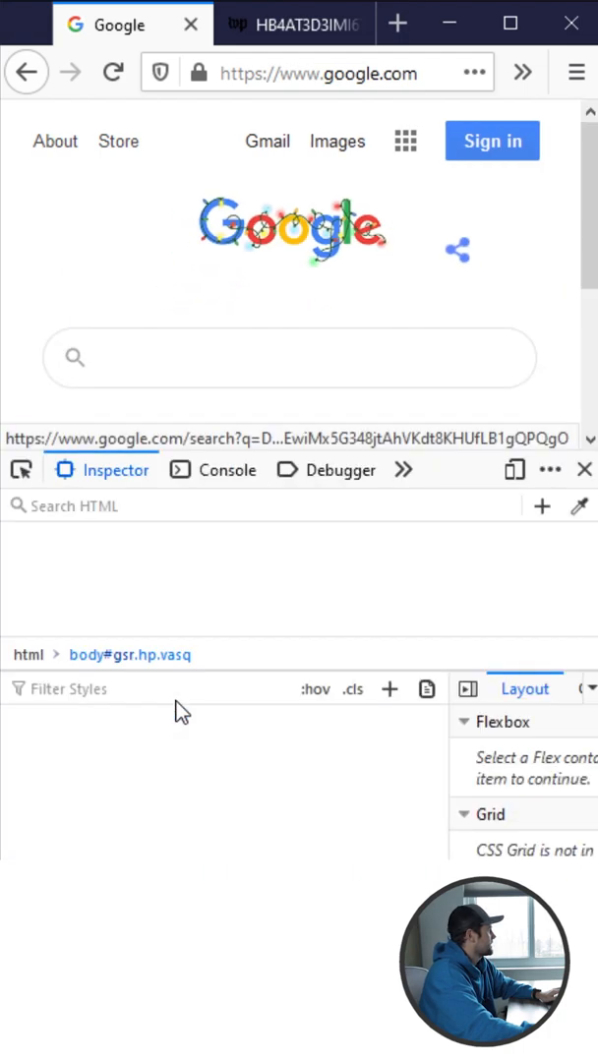
Select the holiday logo's img element in the Inspector with the element picker.
left_click(21, 470)
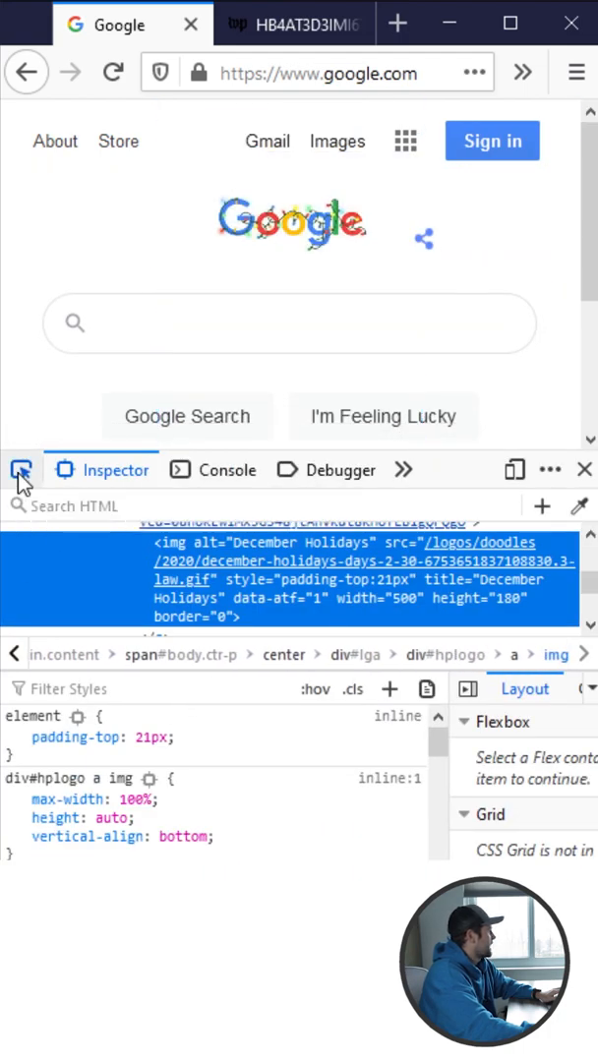
mouse_move(254, 234)
type("document.querySelector('img');")
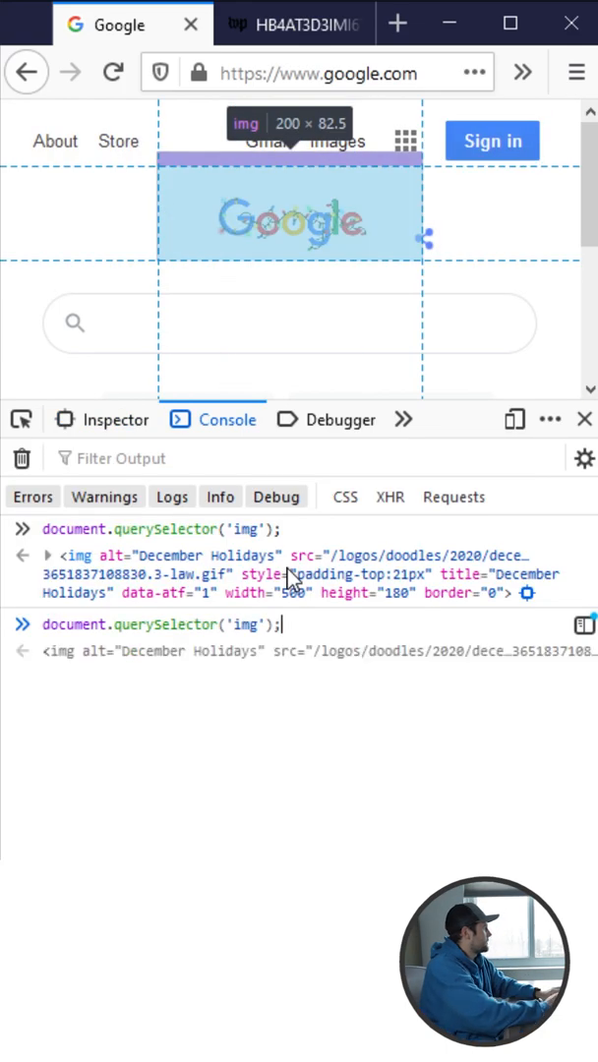
Type a setAttribute('src', ...) command pointing the logo at a Washington Post image URL.
type(".setAt")
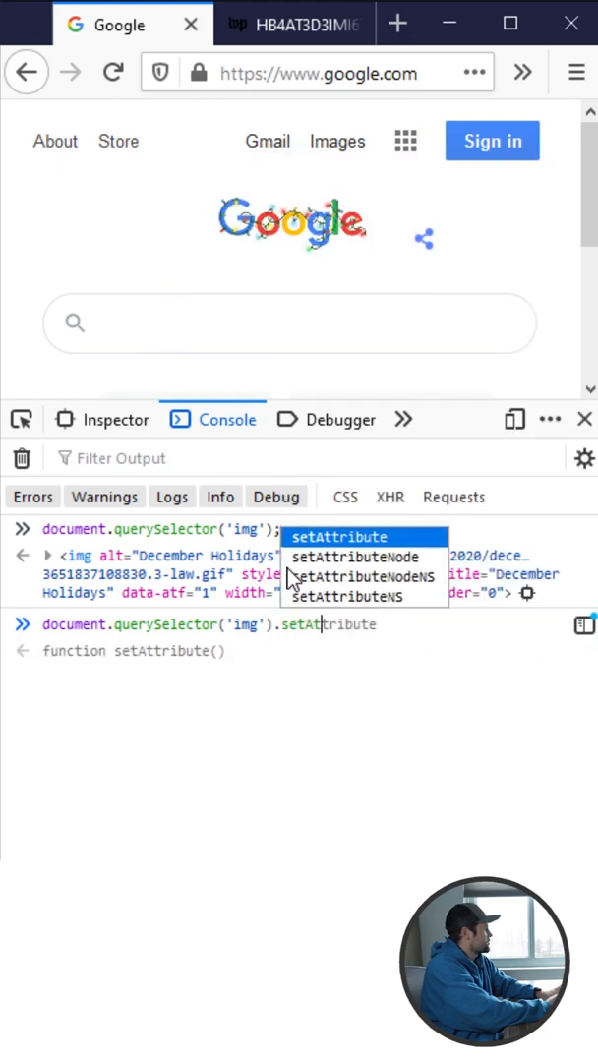
type("('src',")
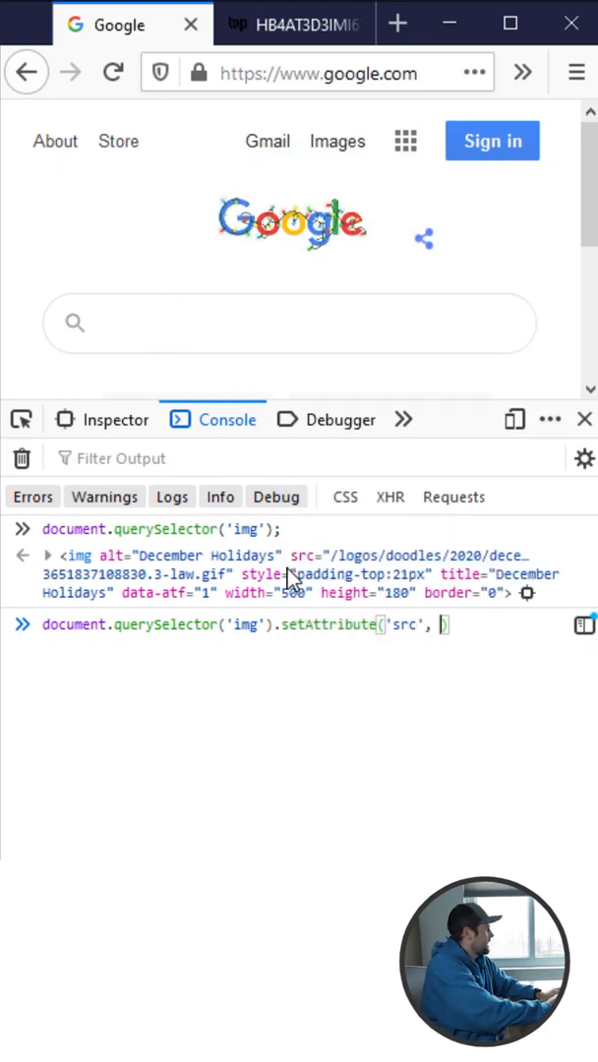
type("'https://www.washingtonpost.com/resizer/uwlkeOwC_3JqSUXeH8ZP81cHx3I=/arc-anglerfish-washpost-prod-washpost/public/HB4AT3D3IMI6TMPTWIZ74WAR54.jpg'")
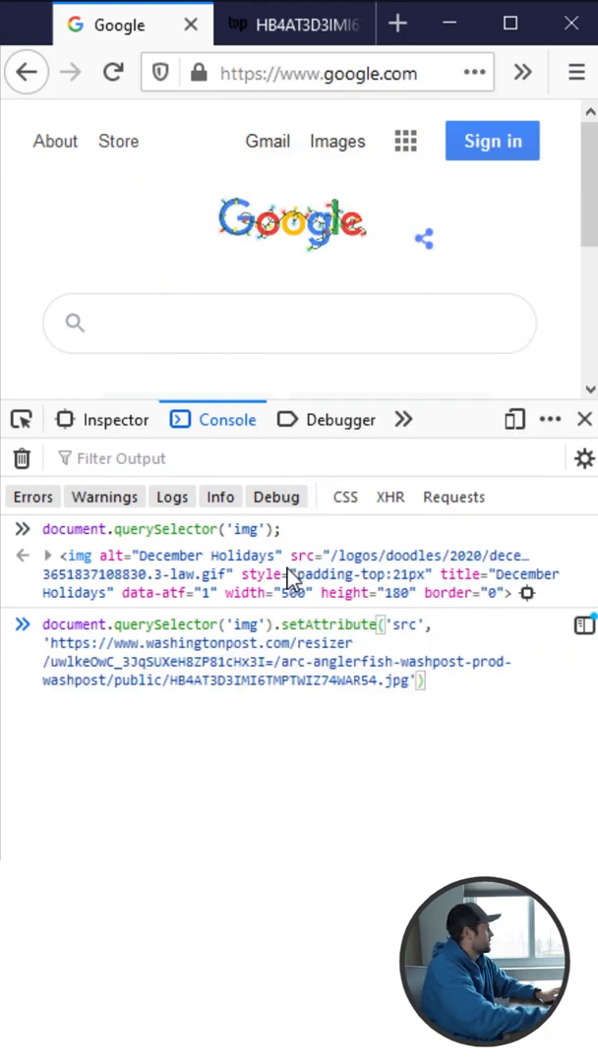